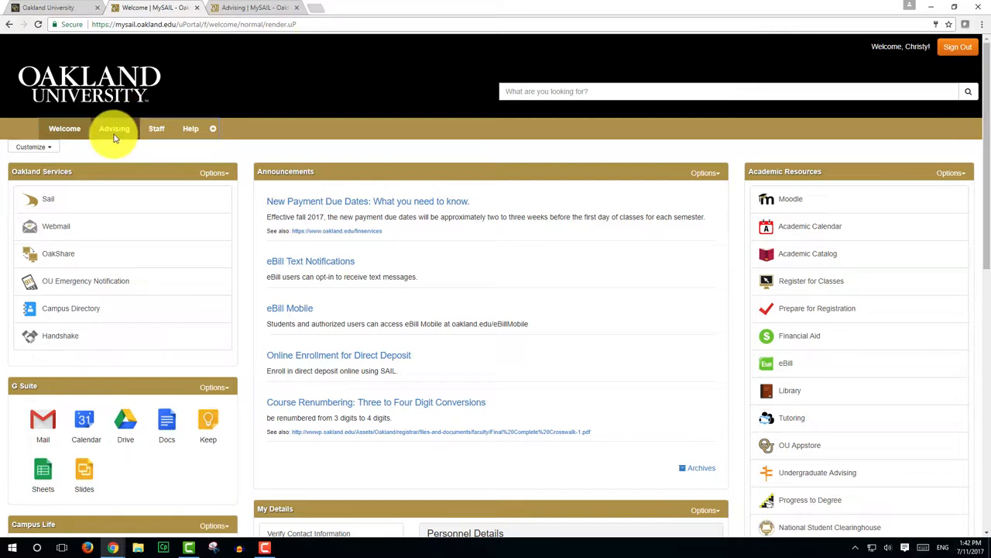
Step: Open the Advising tab on the MySAIL welcome page to launch Degree Works
click(114, 128)
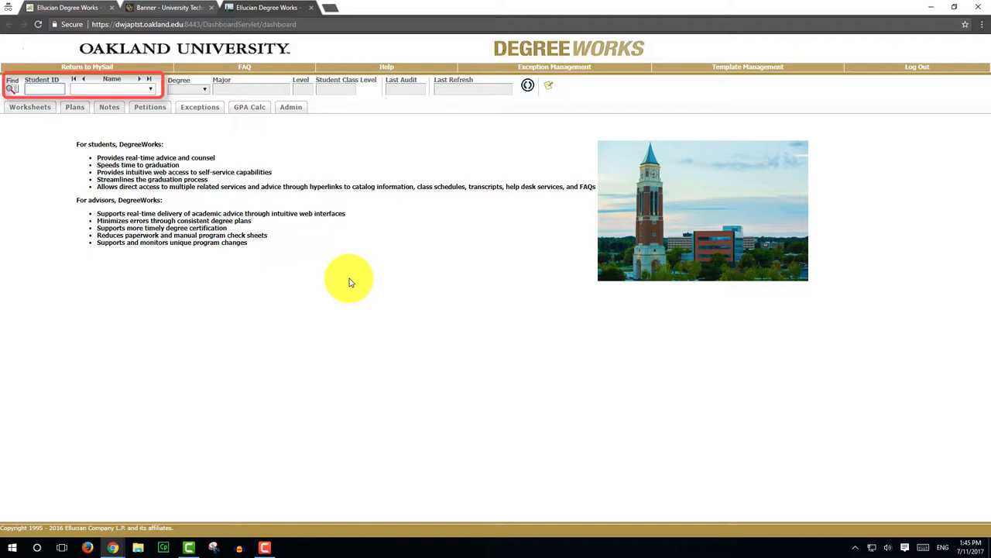
mouse_move(347, 281)
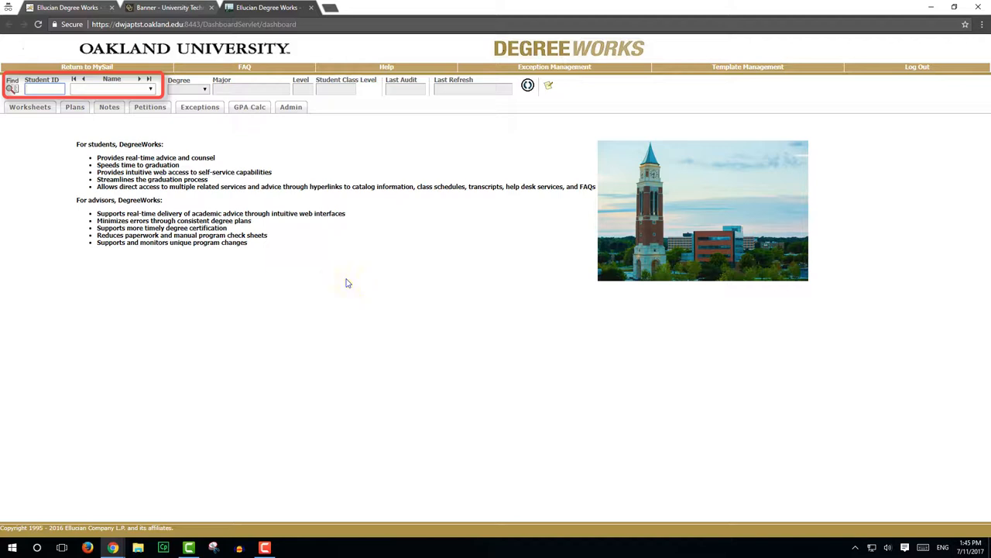
text(G00416212)
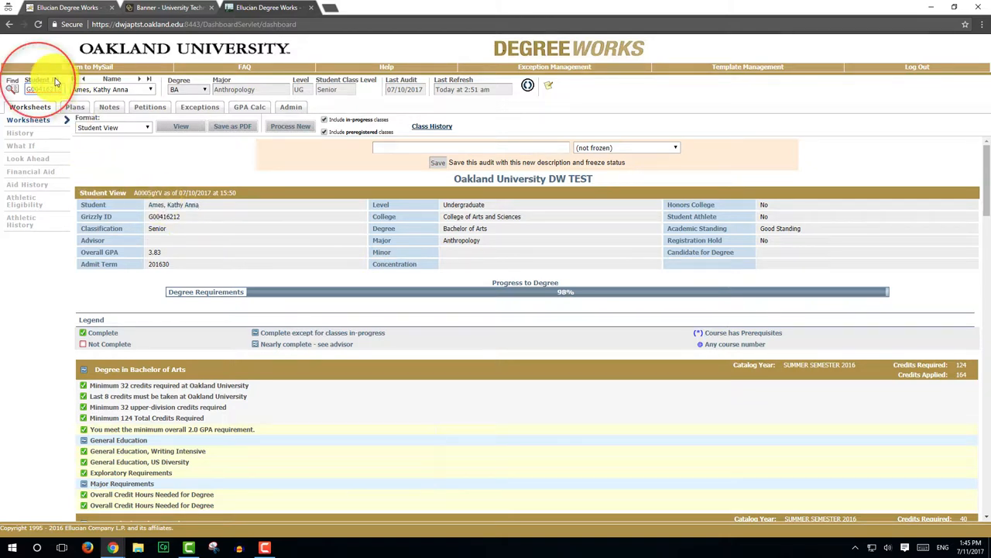
Step: Find the same student by first and last name in Find Students and load the worksheet
click(12, 84)
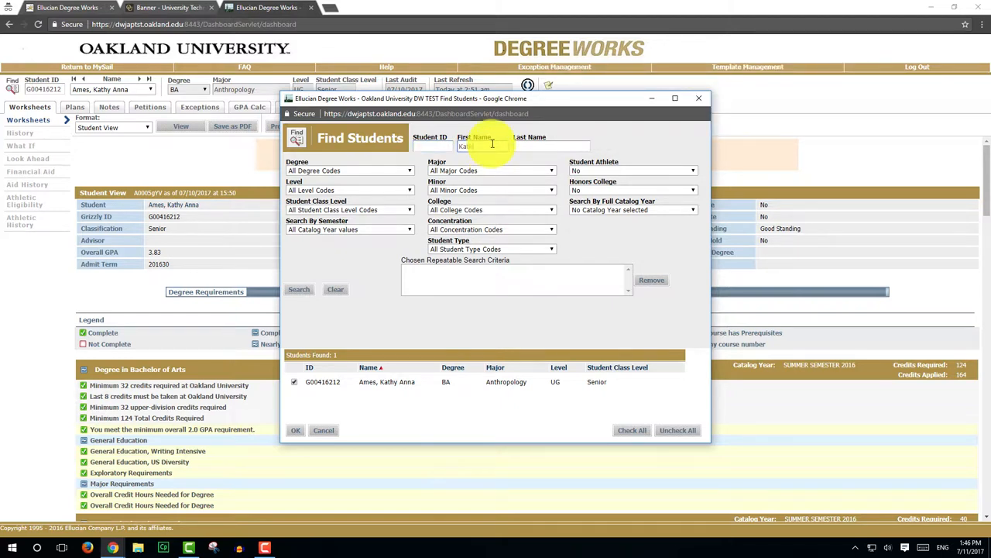
text(mes)
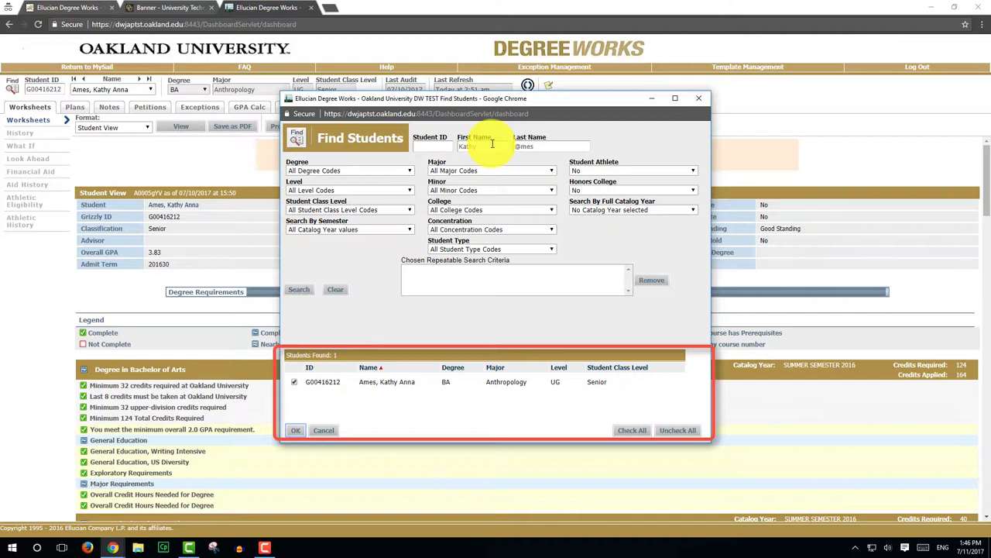
click(294, 381)
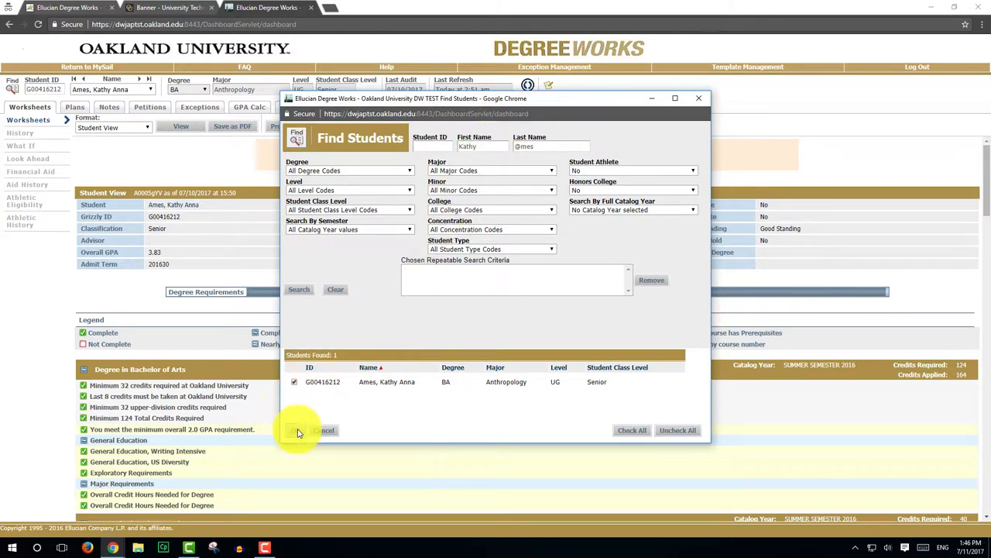
click(300, 430)
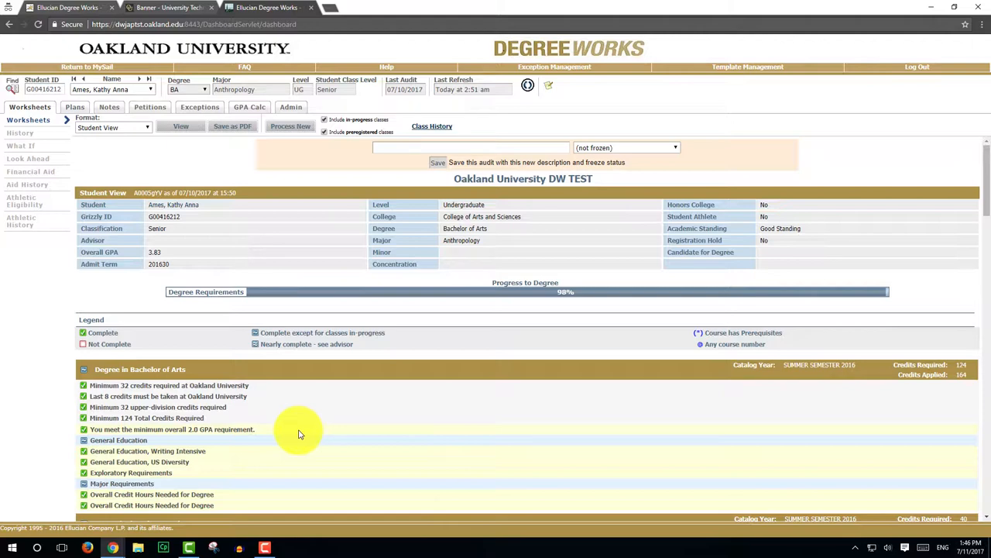
Step: Search Find Students for senior Anthropology majors in the 2015-2016 catalog year
click(12, 84)
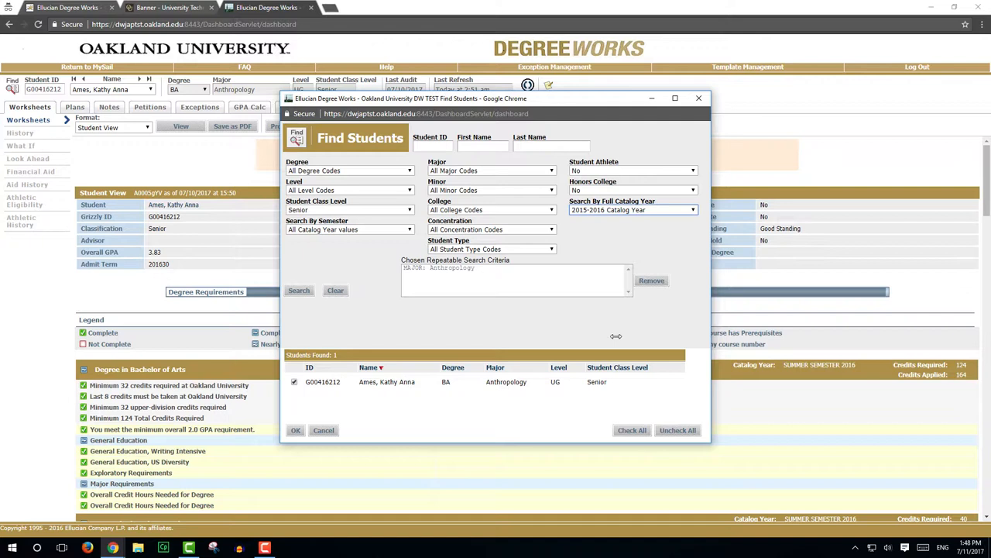
mouse_move(366, 310)
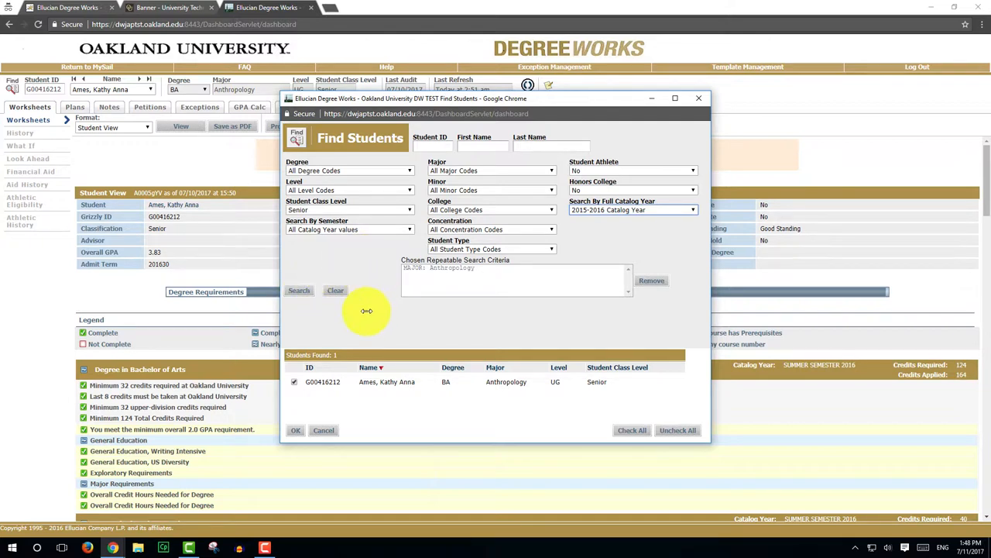
mouse_move(297, 290)
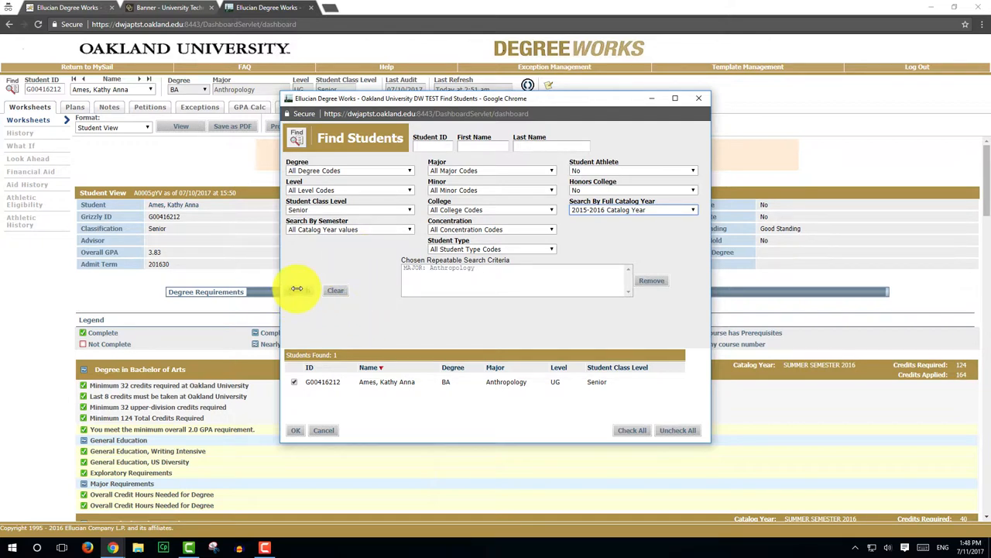
click(298, 290)
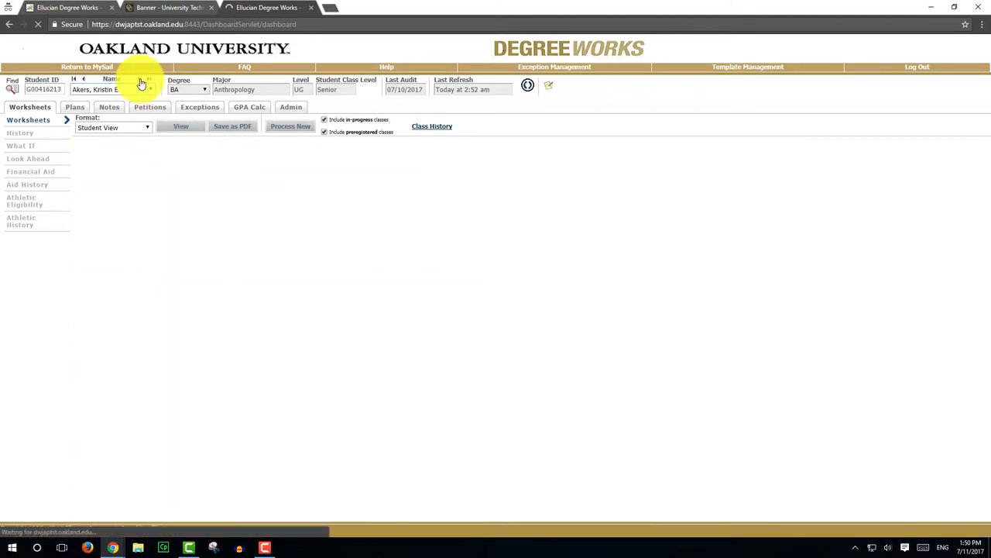
Step: Browse to other found students' worksheets, reaching an Anthropology senior at 96% progress
click(82, 79)
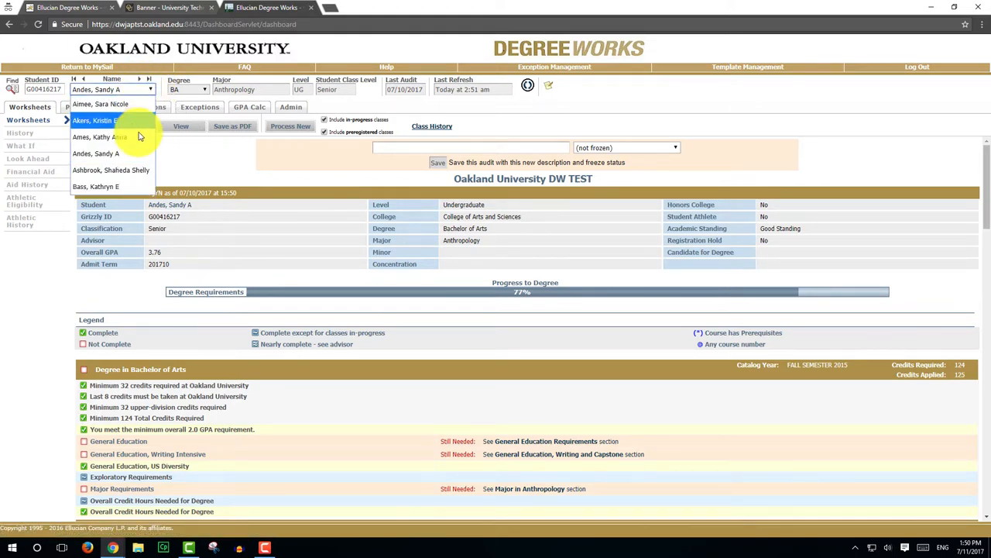
click(96, 186)
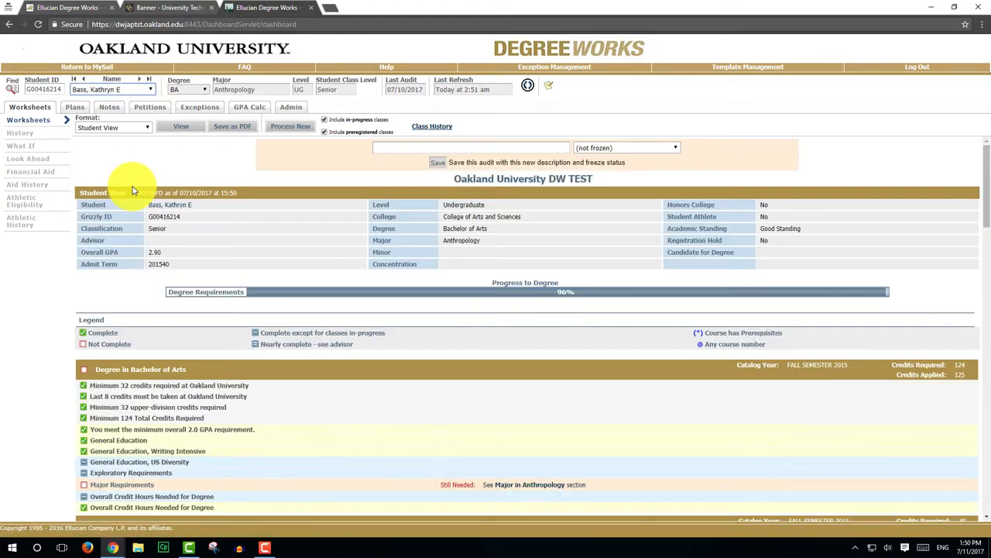